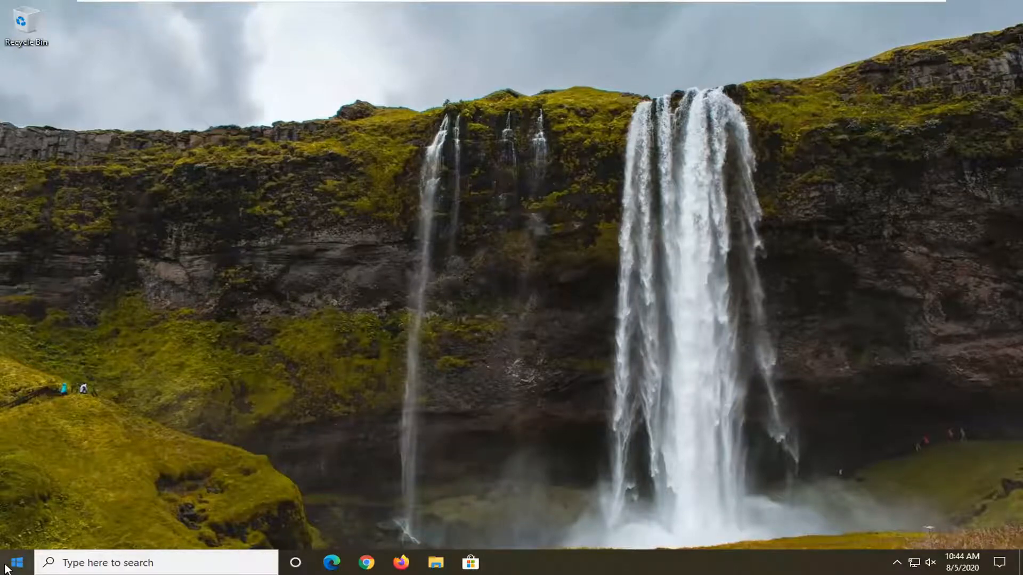
- Launch Windows Settings from the Start menu
click(12, 563)
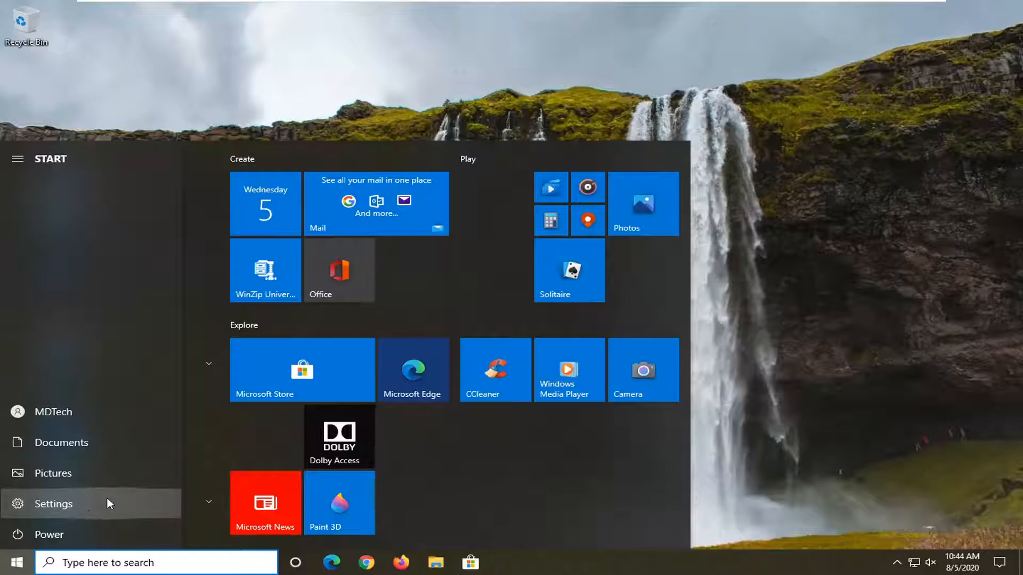
click(53, 504)
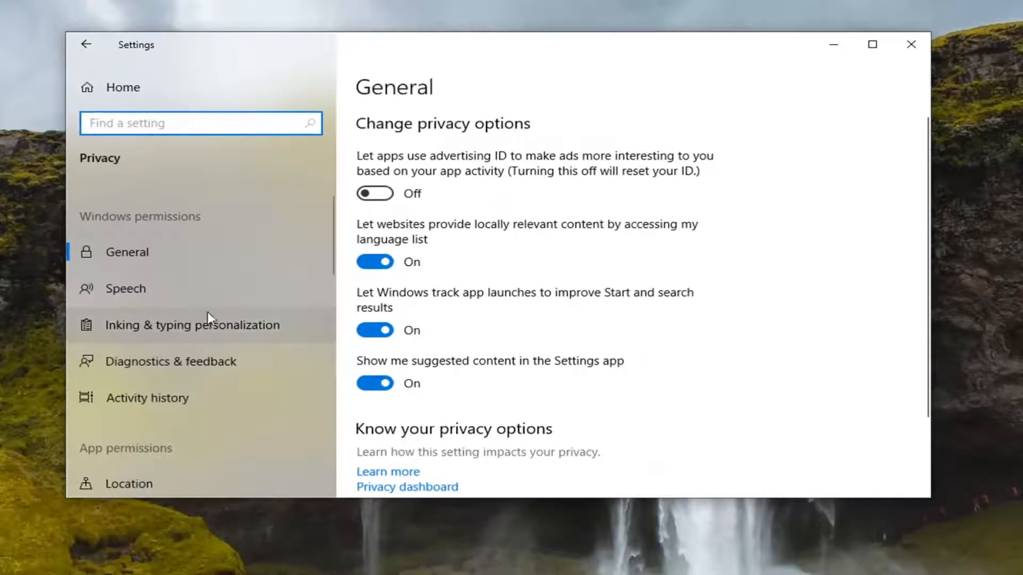
- Open Privacy > Camera and review that camera access is on for apps
scroll(down, 3)
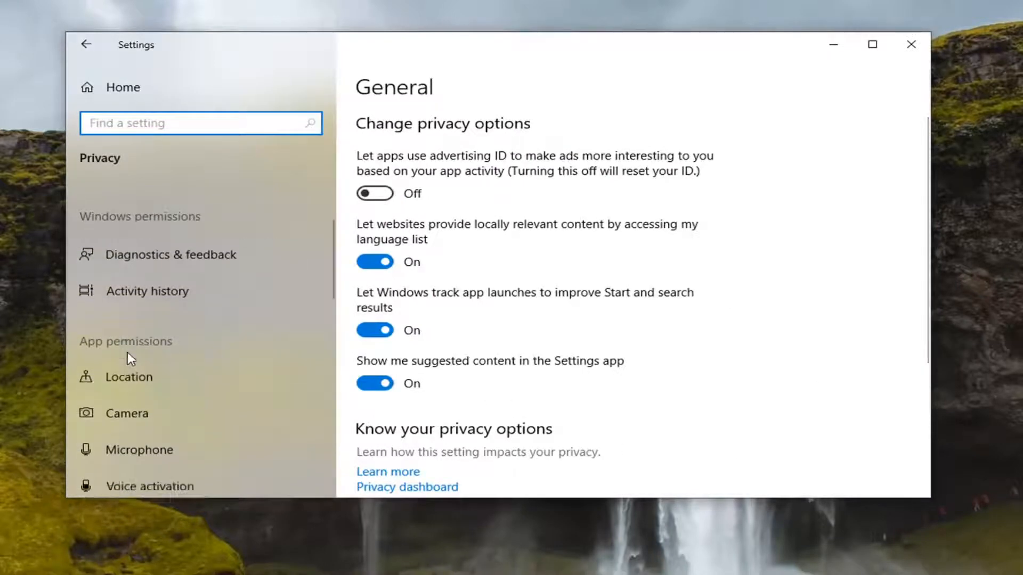
click(127, 413)
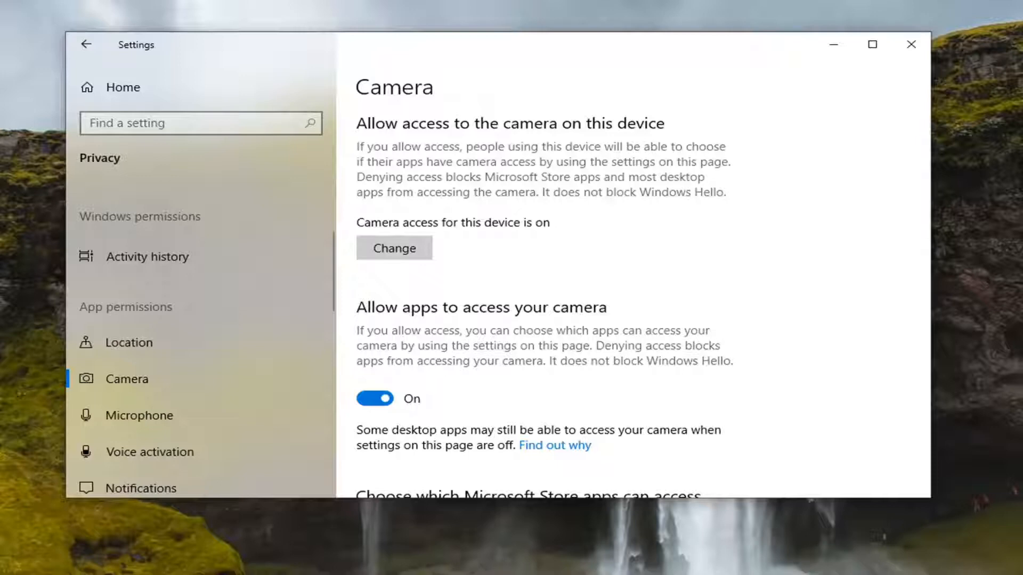
scroll(down, 3)
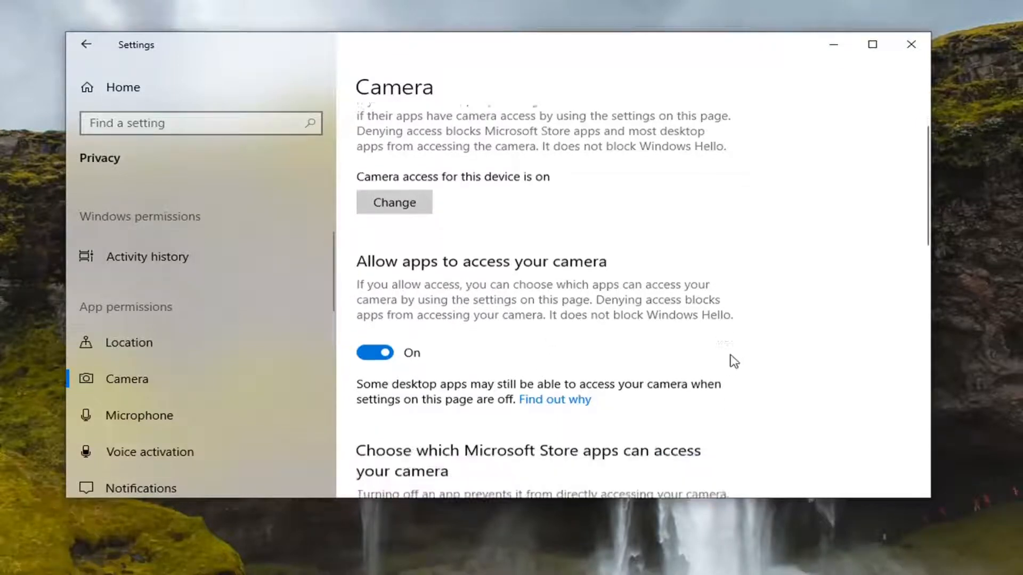
scroll(down, 3)
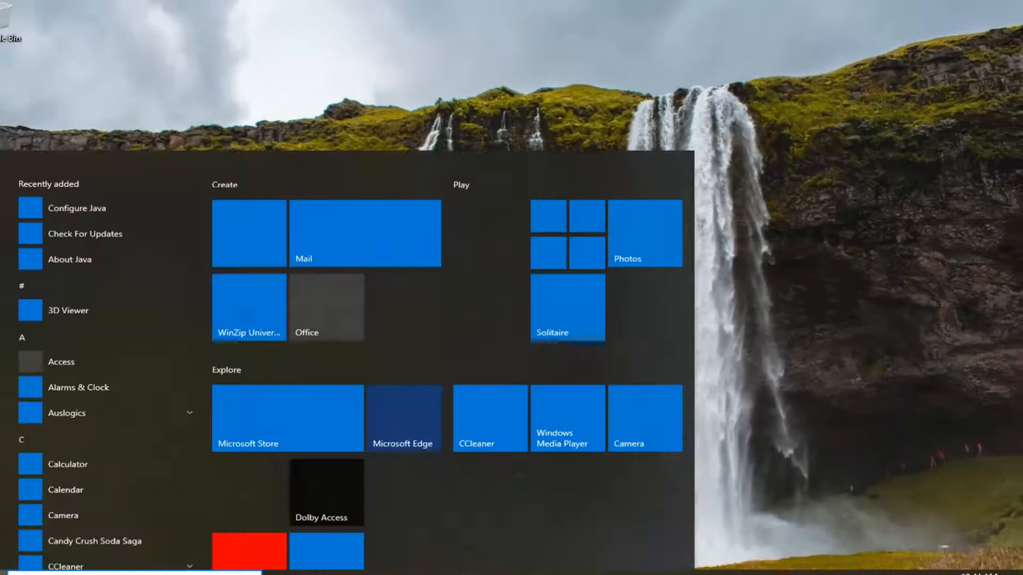
- Search the Start menu for 'device man' and launch Device Manager
text(device manager)
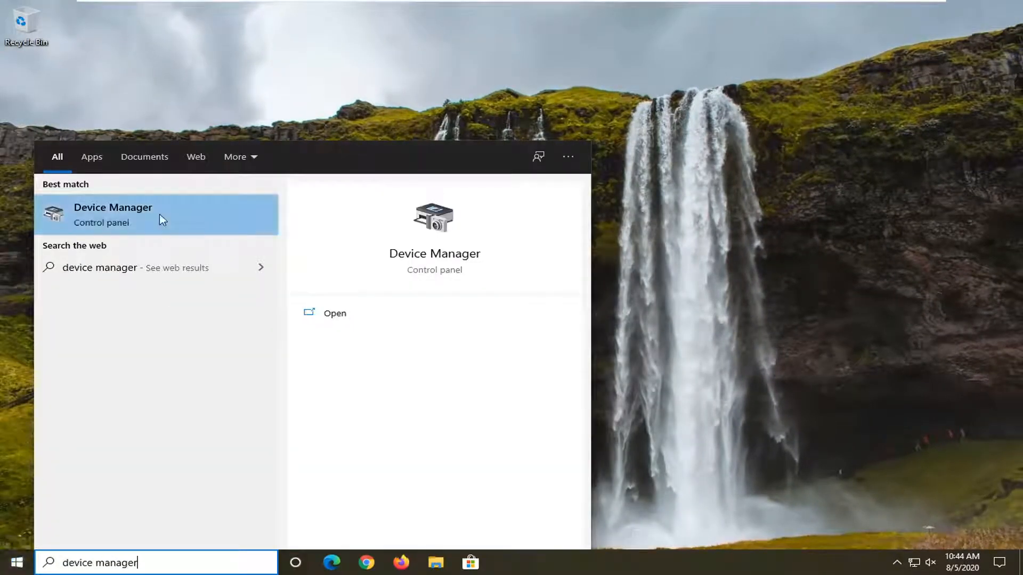
click(113, 214)
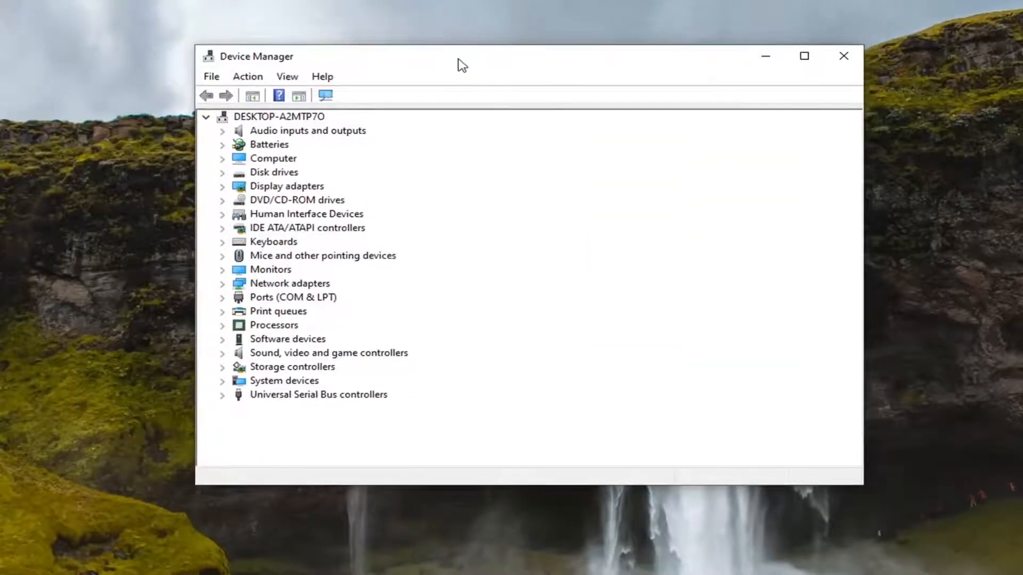
mouse_move(303, 259)
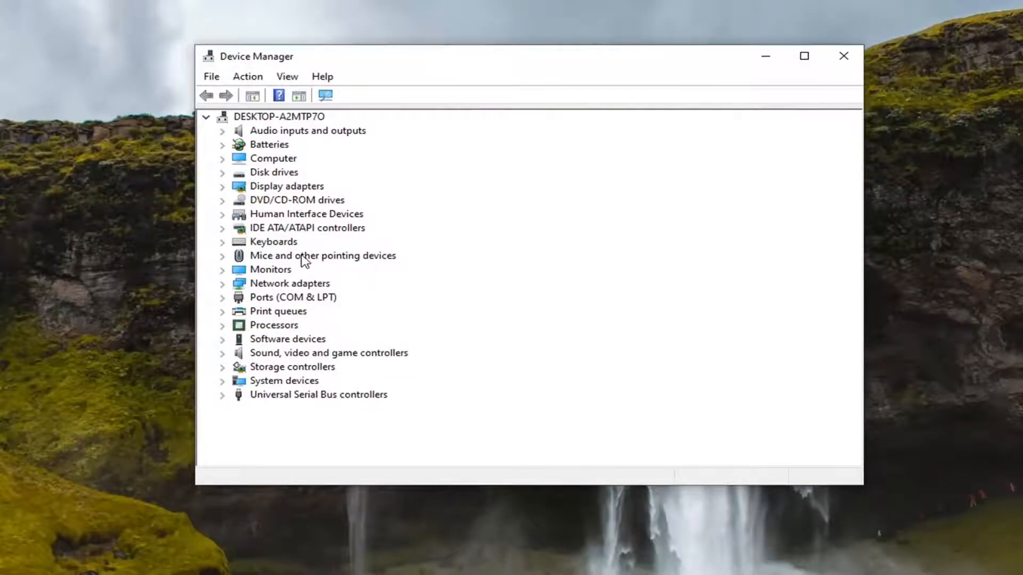
mouse_move(274, 267)
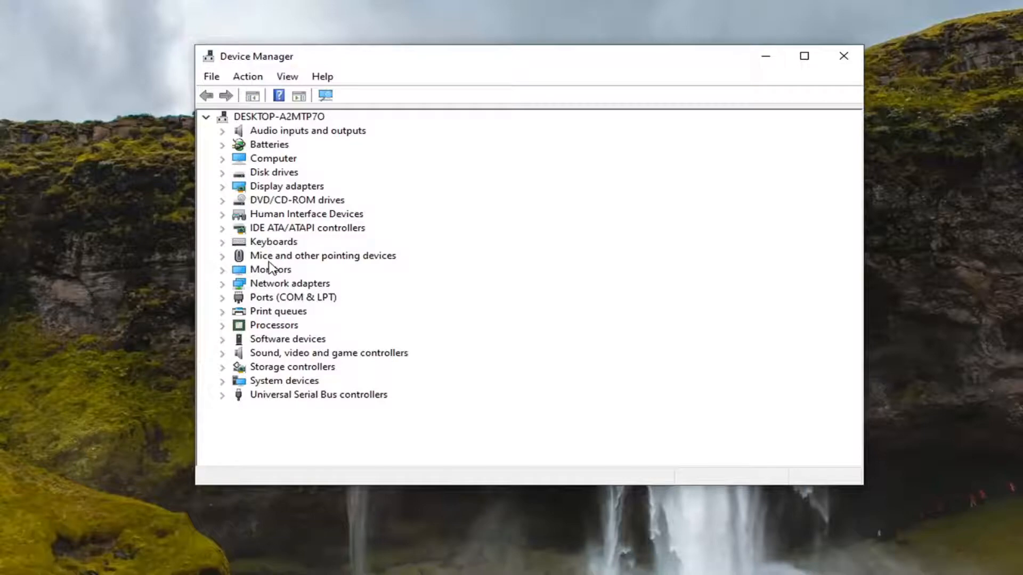
mouse_move(273, 241)
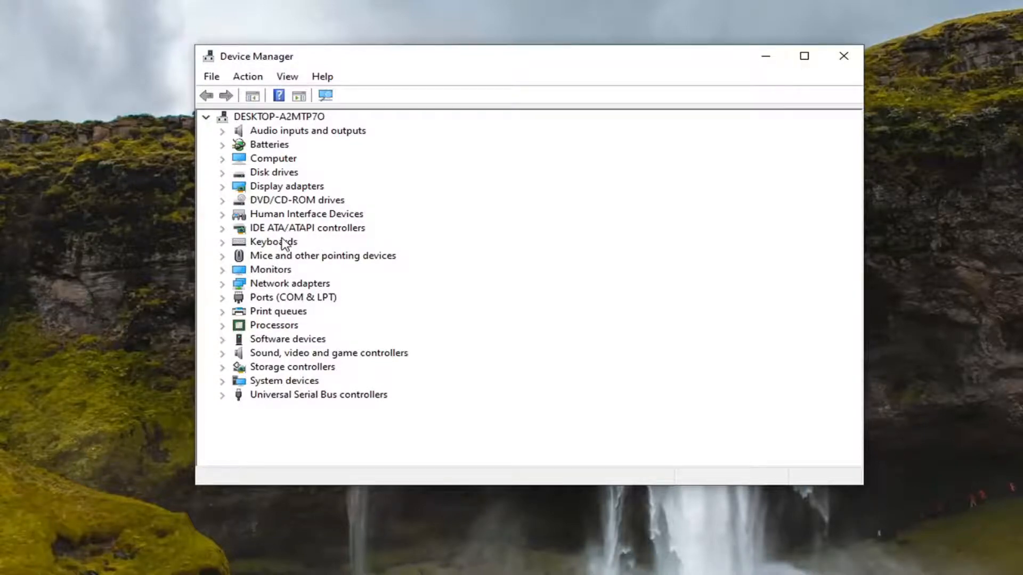
- Search automatically for an ATA Channel 0 driver, dismiss the result, close Device Manager
right_click(294, 242)
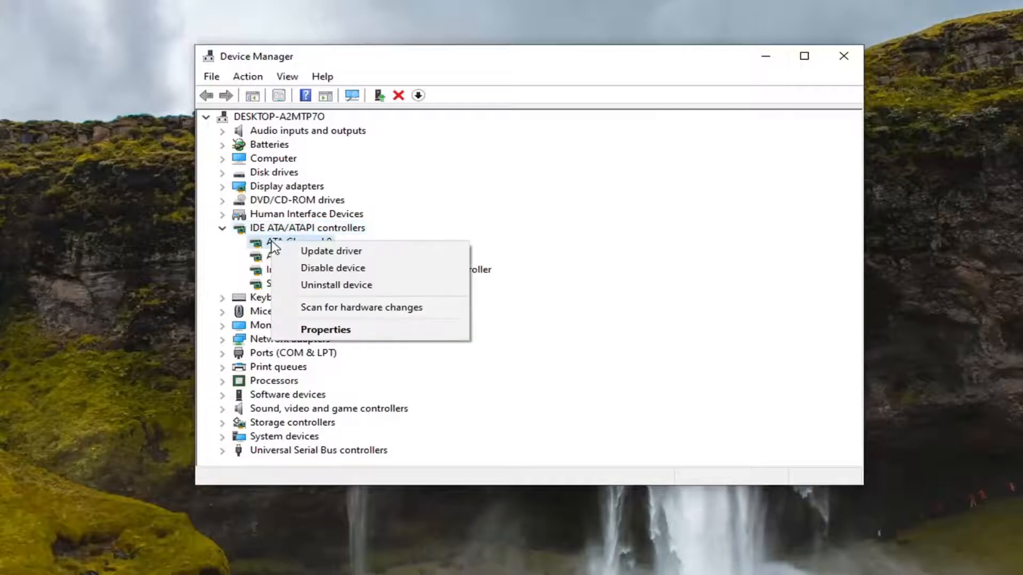
click(331, 251)
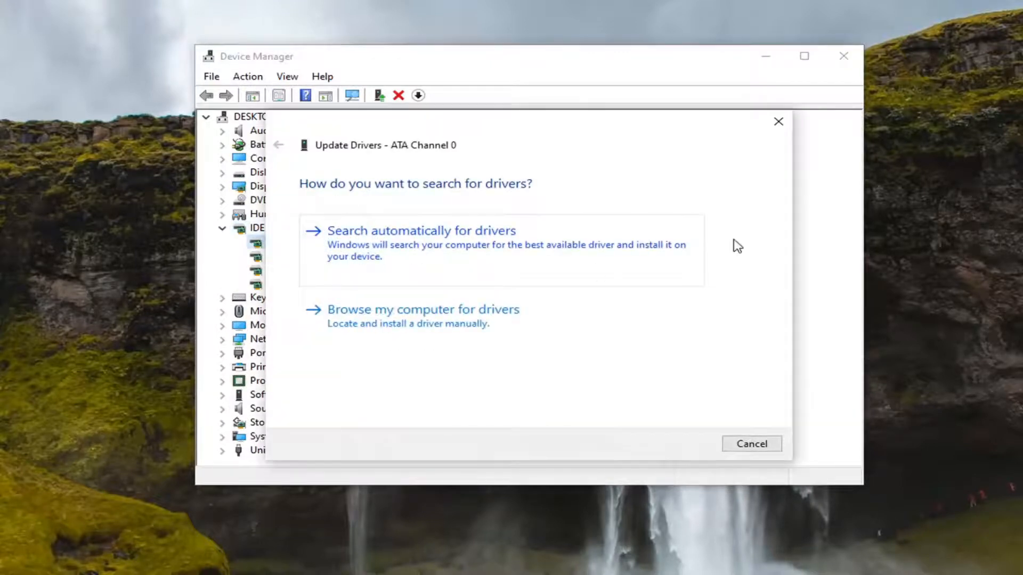
mouse_move(369, 255)
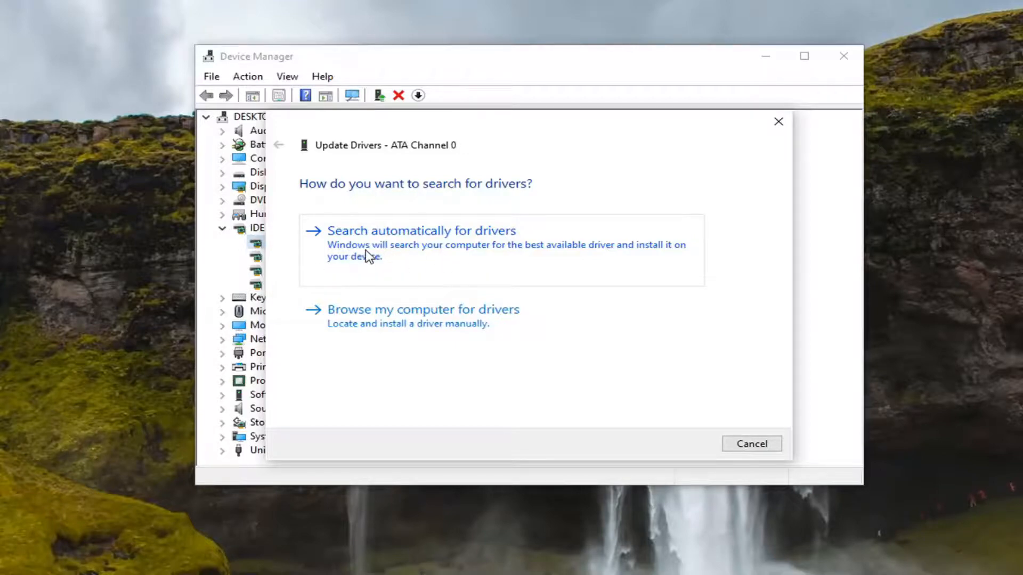
click(420, 230)
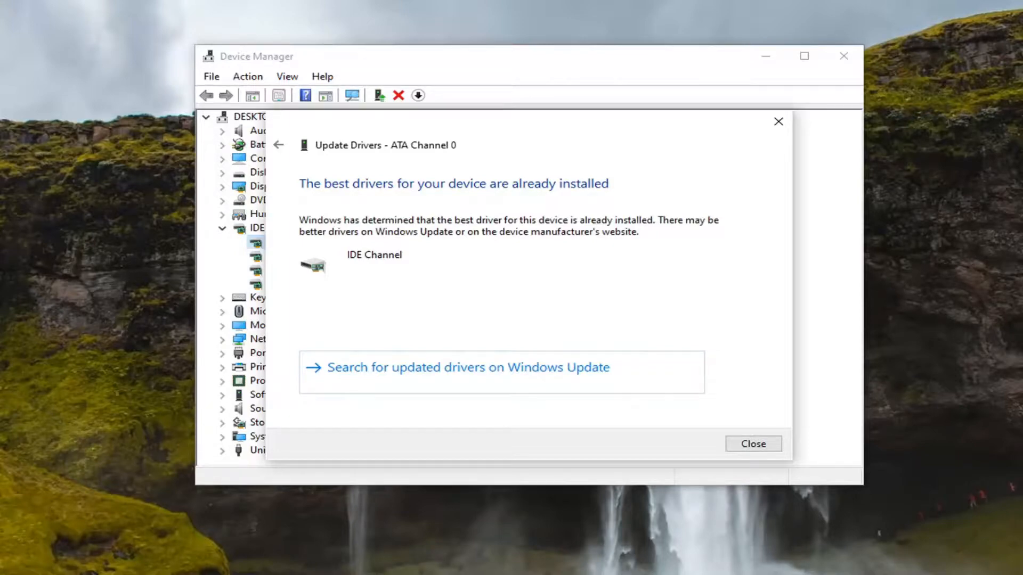
mouse_move(515, 375)
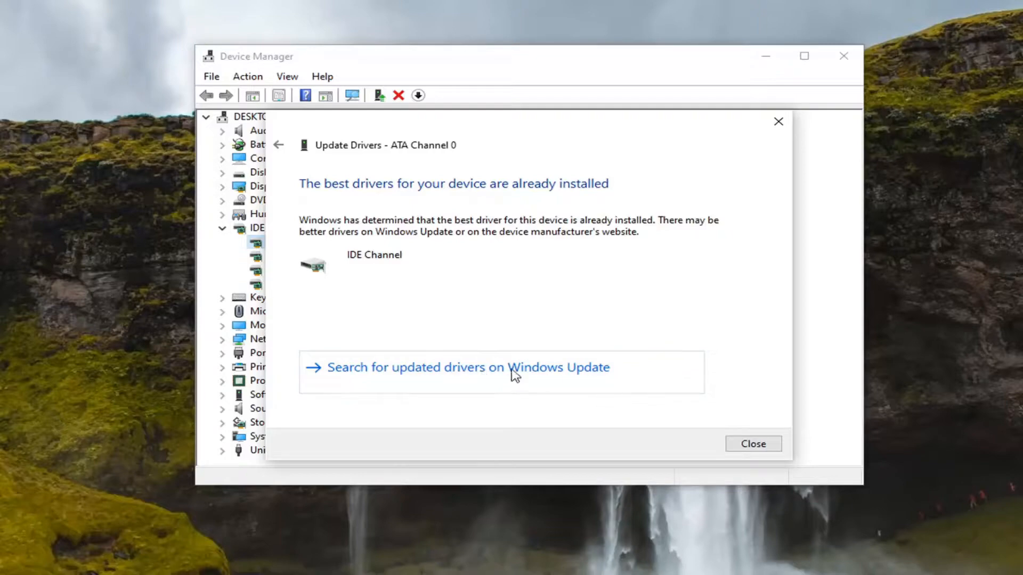
click(752, 444)
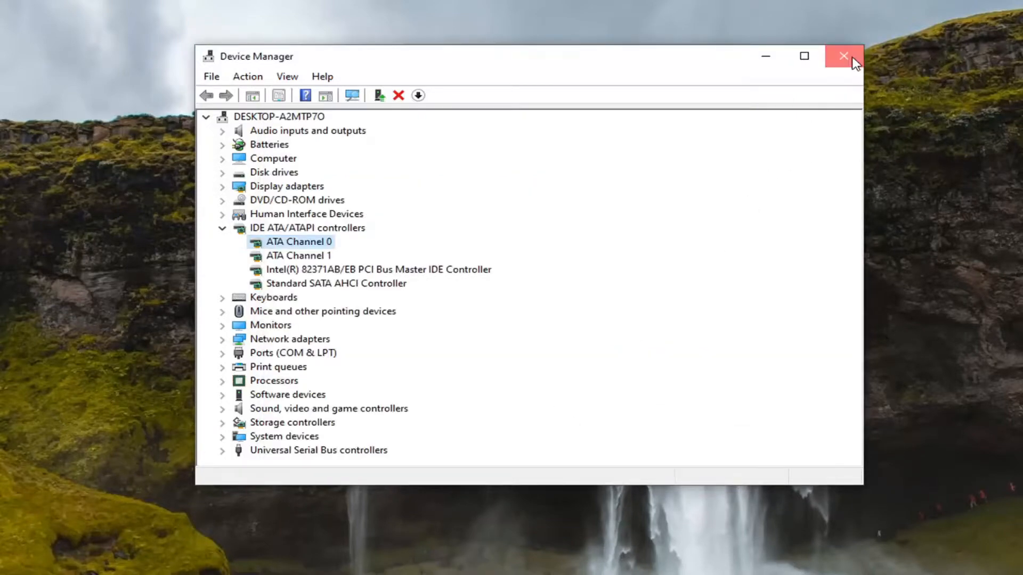
click(843, 56)
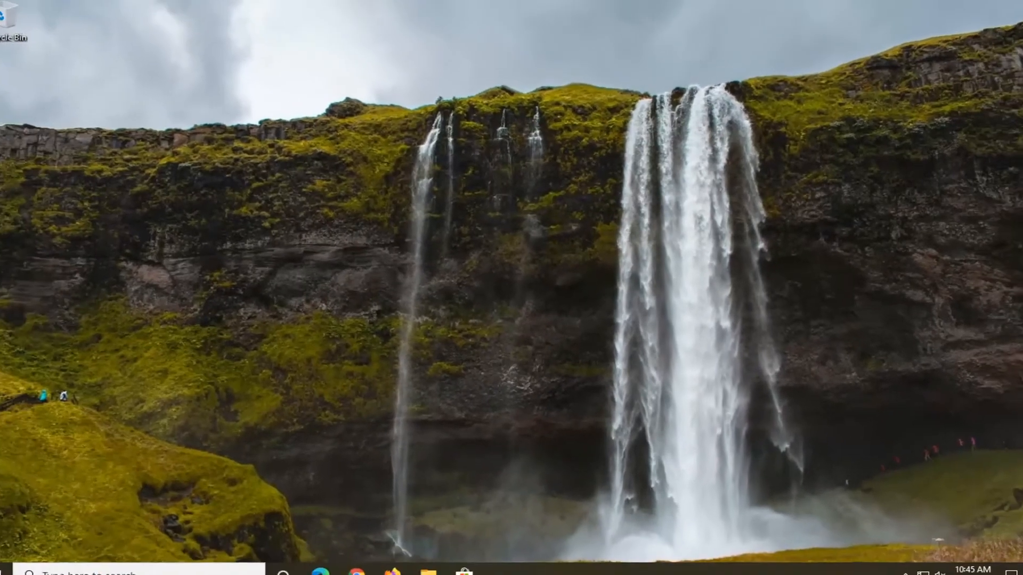